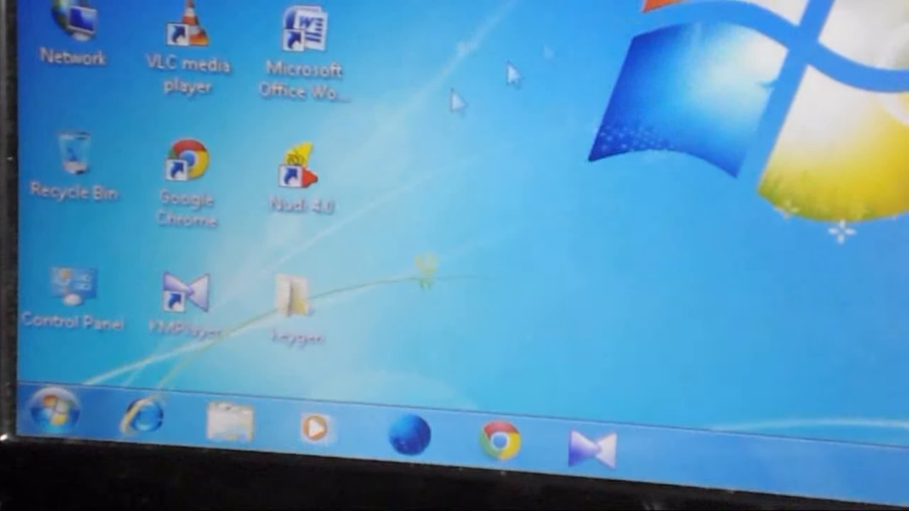
- Open Control Panel from the Start menu and go to Network and Internet
{"action": "left_click", "coordinate": [46, 417]}
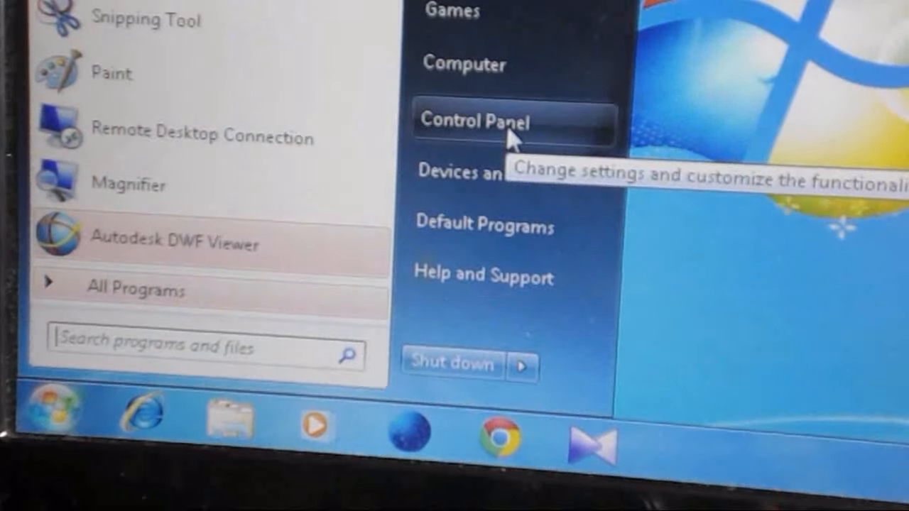
{"action": "left_click", "coordinate": [474, 121]}
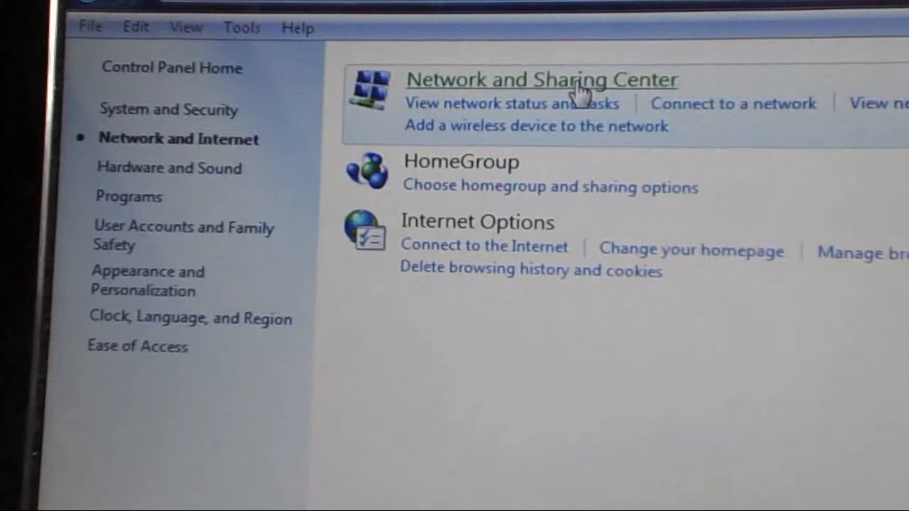
- Open Network and Sharing Center, then Manage wireless networks
{"action": "left_click", "coordinate": [540, 79]}
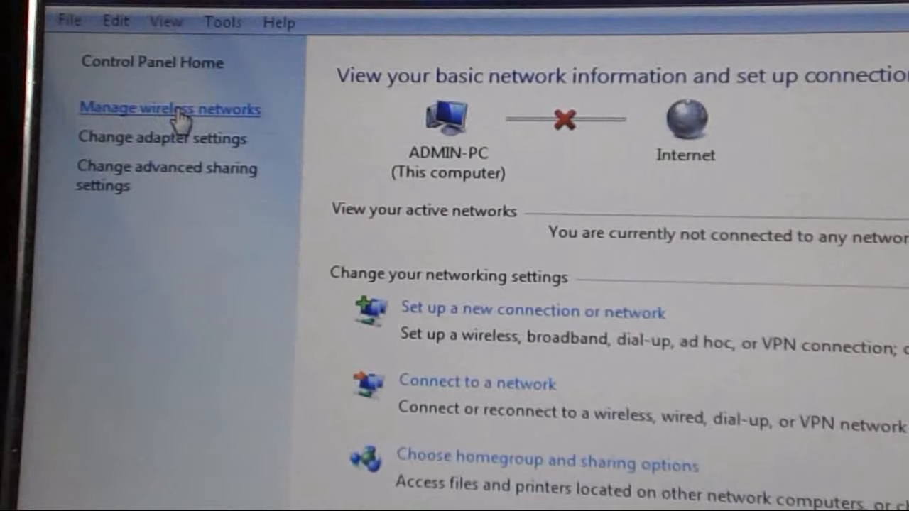
{"action": "left_click", "coordinate": [171, 109]}
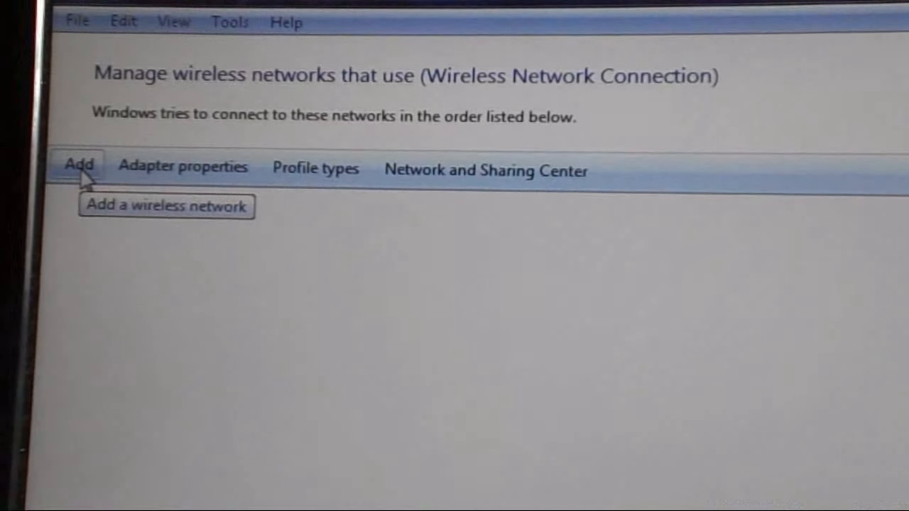
- Add a network and choose Manually create a network profile
{"action": "left_click", "coordinate": [78, 165]}
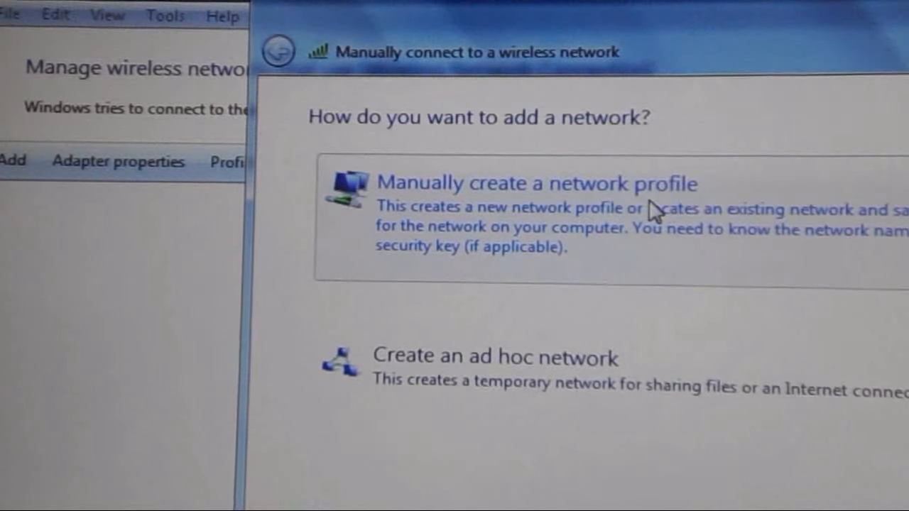
{"action": "left_click", "coordinate": [538, 184]}
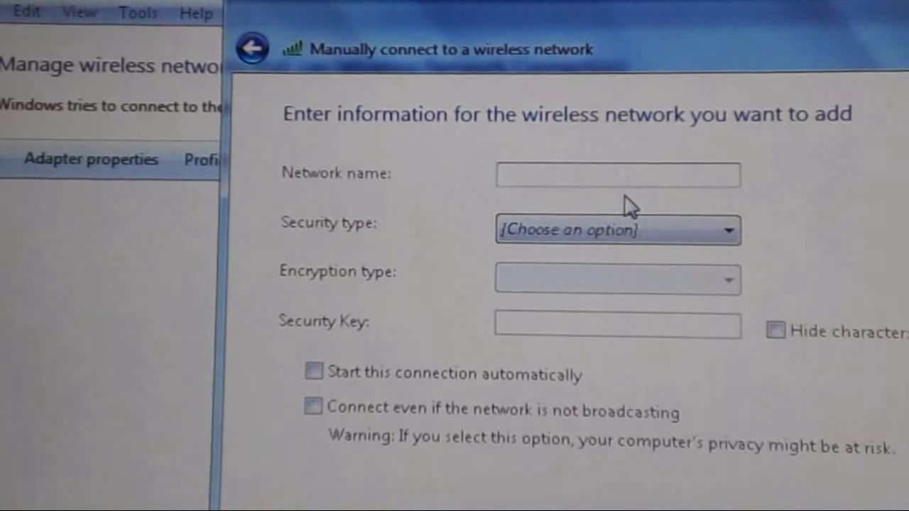
- Enter 'Cleantouch' as the network name
{"action": "type", "text": "c"}
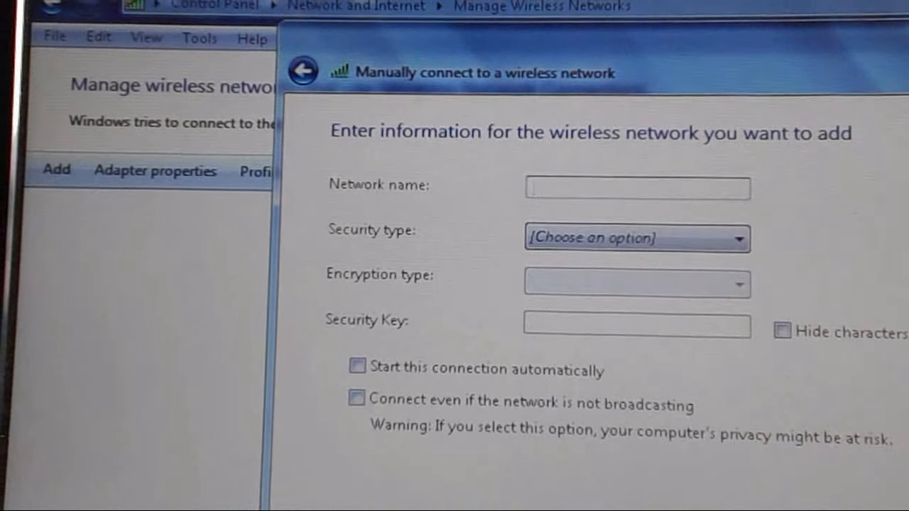
{"action": "type", "text": "Clean"}
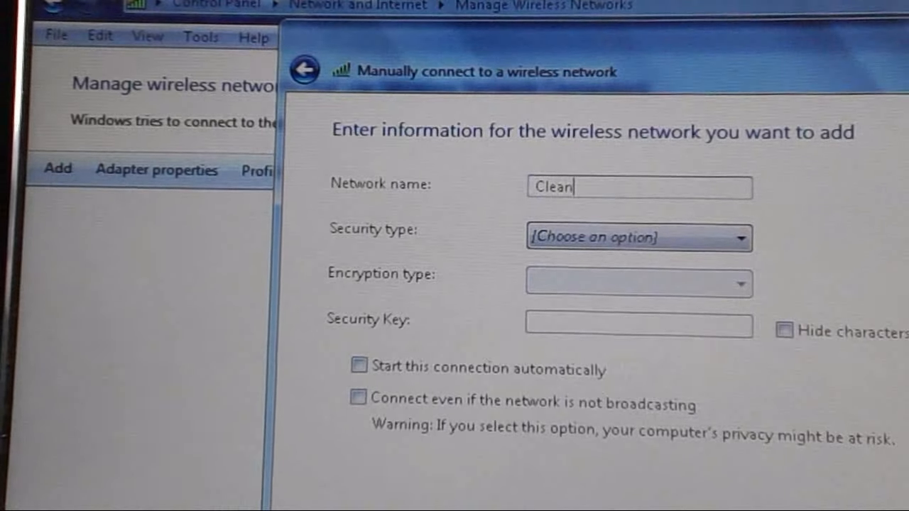
{"action": "type", "text": "touch"}
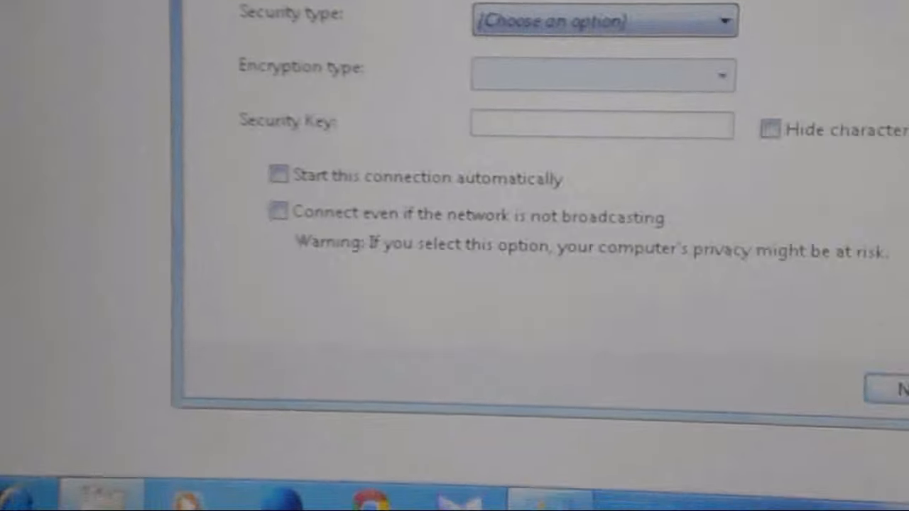
{"action": "type", "text": "Cleantouch"}
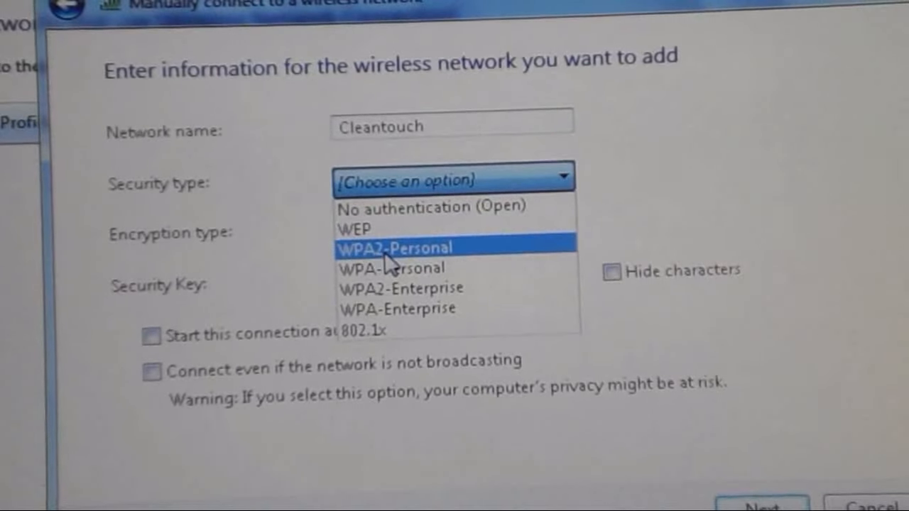
- Choose WPA2-Personal with AES encryption and enter the hidden security key
{"action": "left_click", "coordinate": [395, 247]}
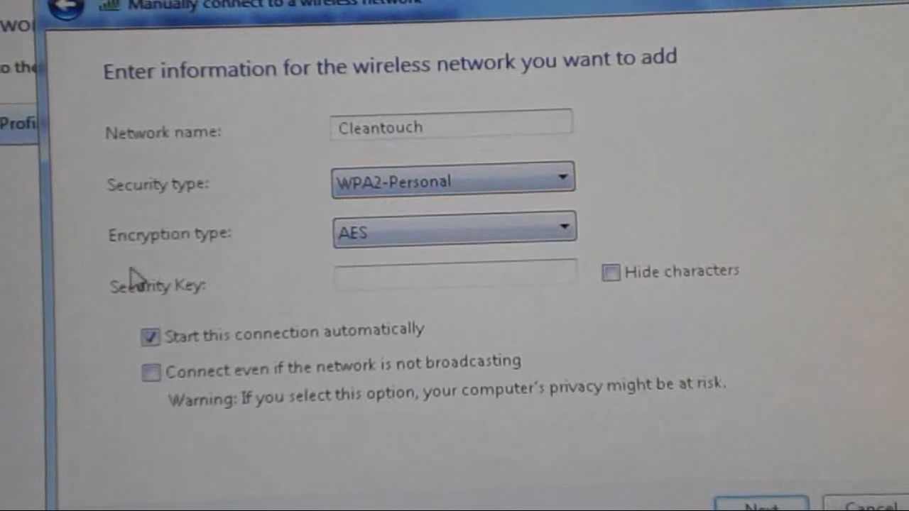
{"action": "left_click", "coordinate": [455, 228]}
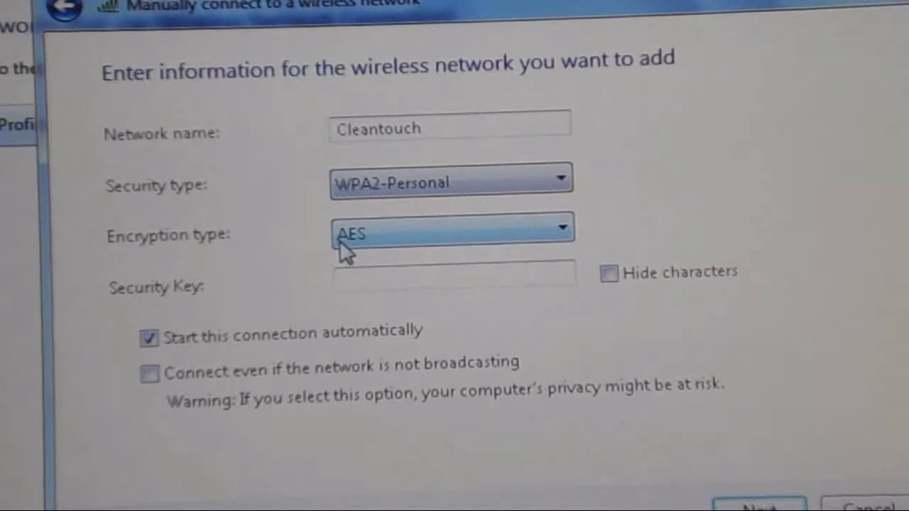
{"action": "left_click", "coordinate": [455, 274]}
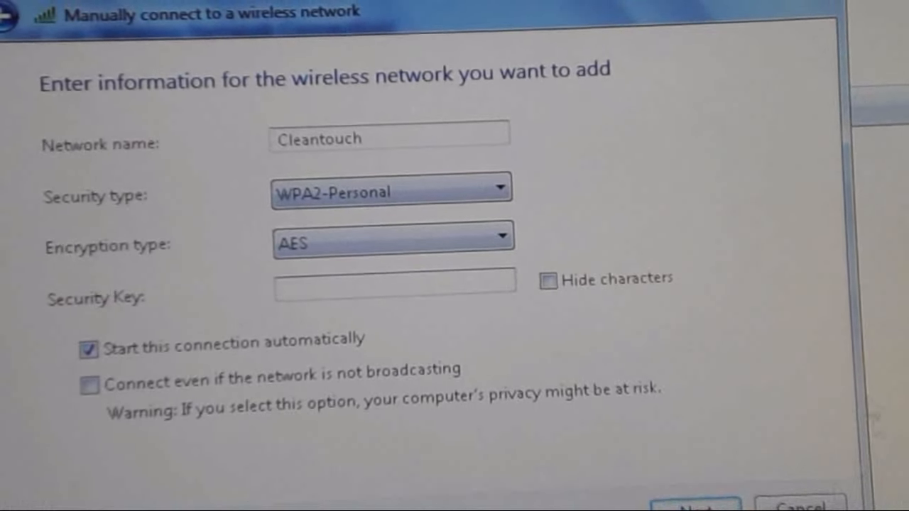
{"action": "left_click", "coordinate": [548, 280]}
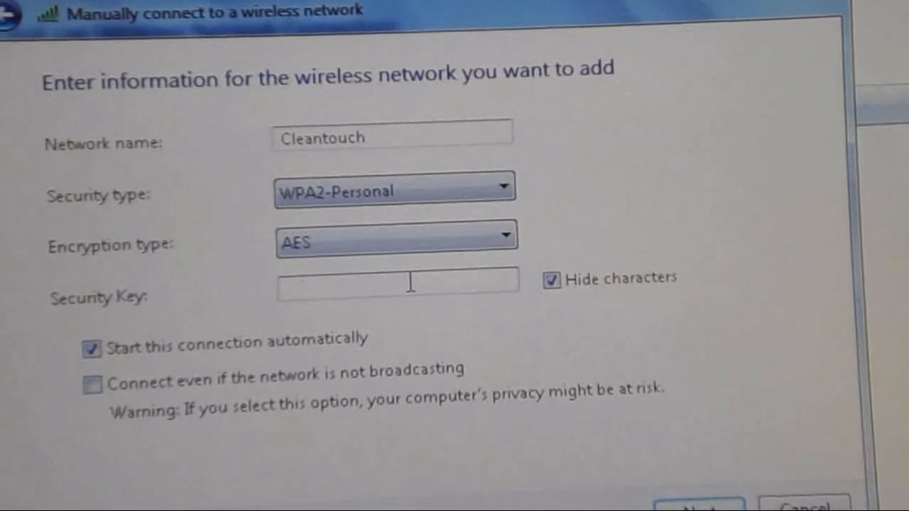
{"action": "type", "text": "•••"}
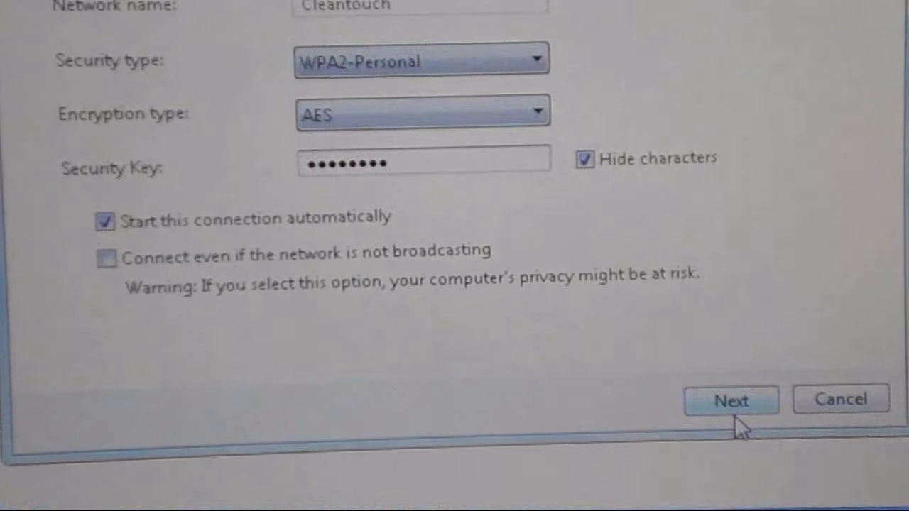
- Confirm adding the Cleantouch network and close the wizard
{"action": "left_click", "coordinate": [731, 400]}
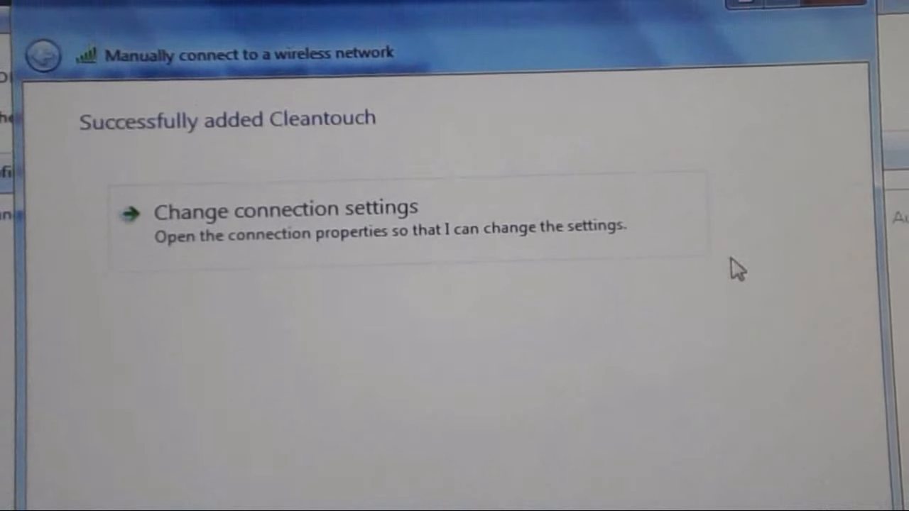
{"action": "mouse_move", "coordinate": [672, 408]}
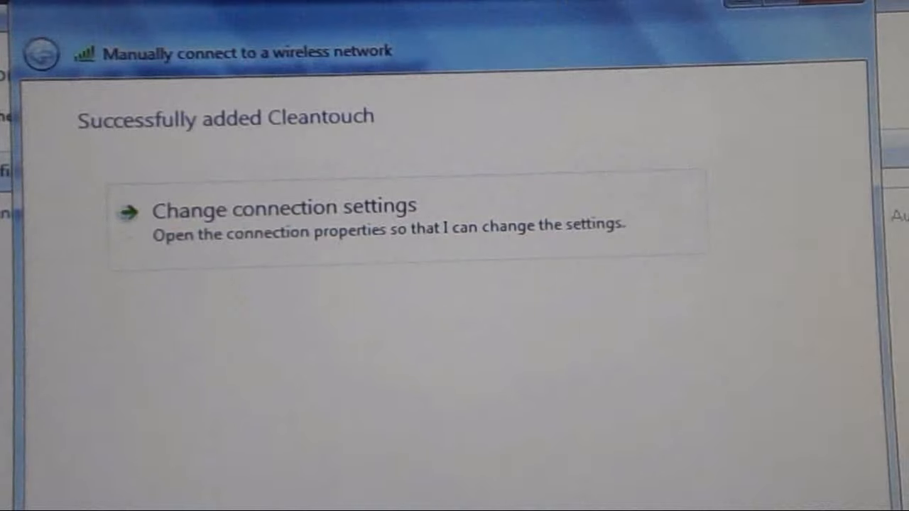
{"action": "left_click", "coordinate": [284, 207]}
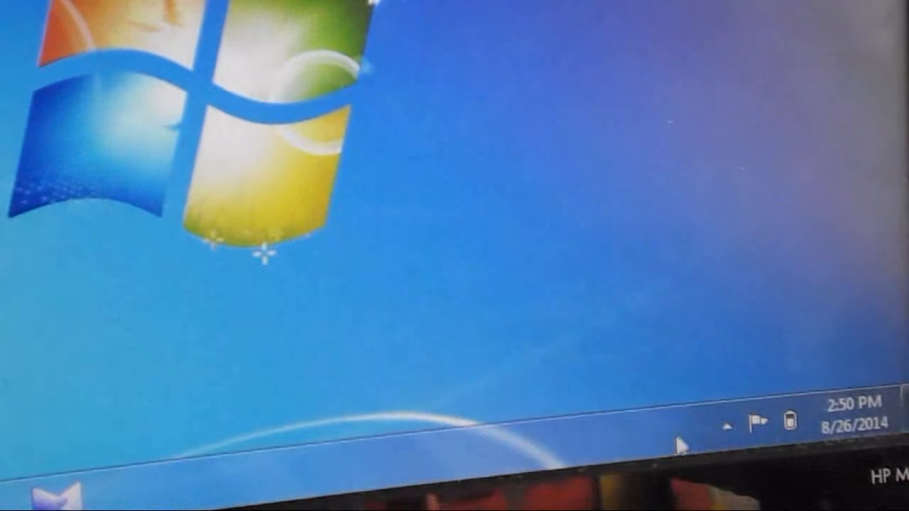
{"action": "left_click", "coordinate": [732, 424]}
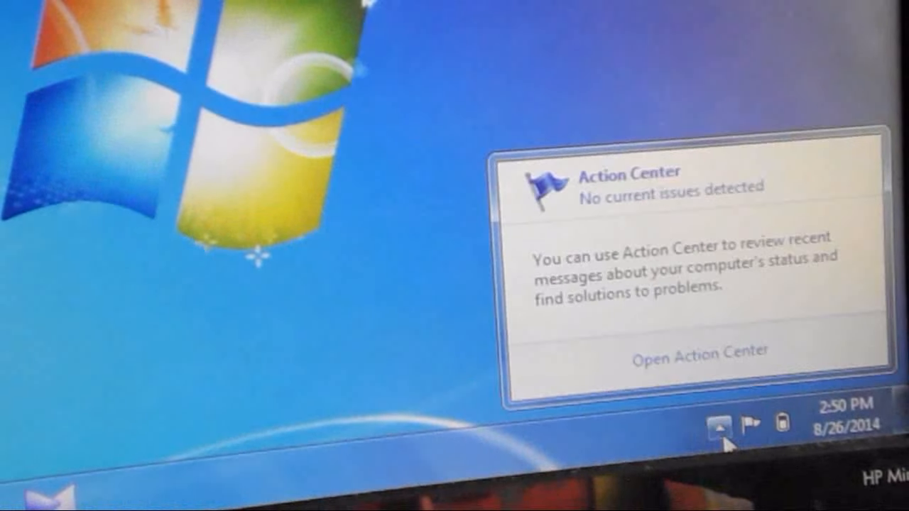
{"action": "left_click", "coordinate": [721, 429]}
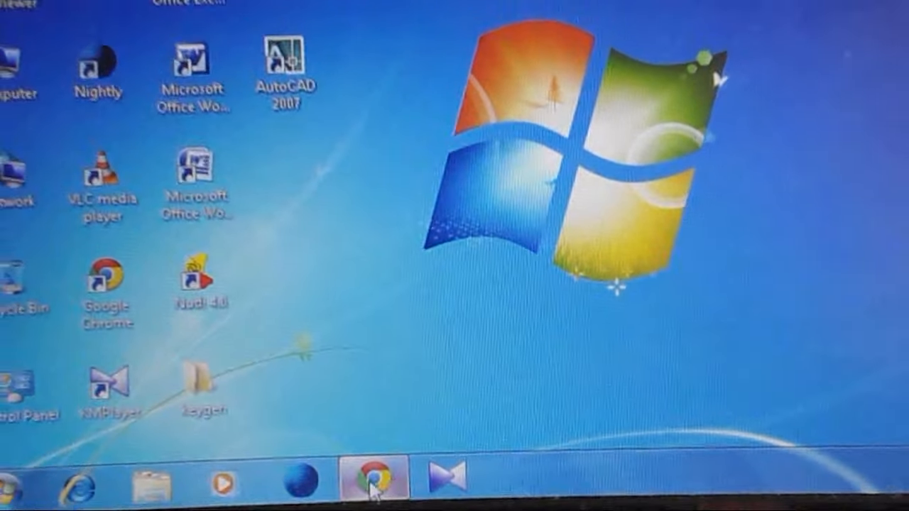
- Launch Chrome from the taskbar and let the Google homepage load
{"action": "left_click", "coordinate": [368, 486]}
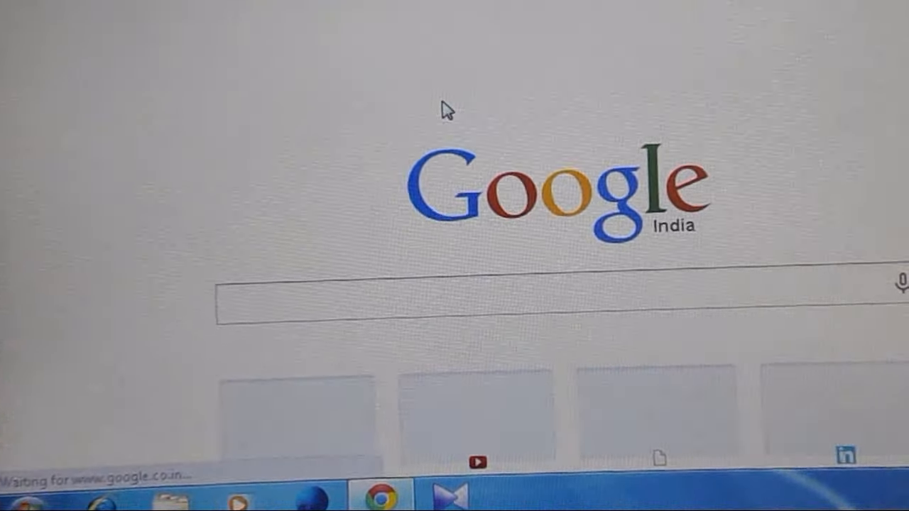